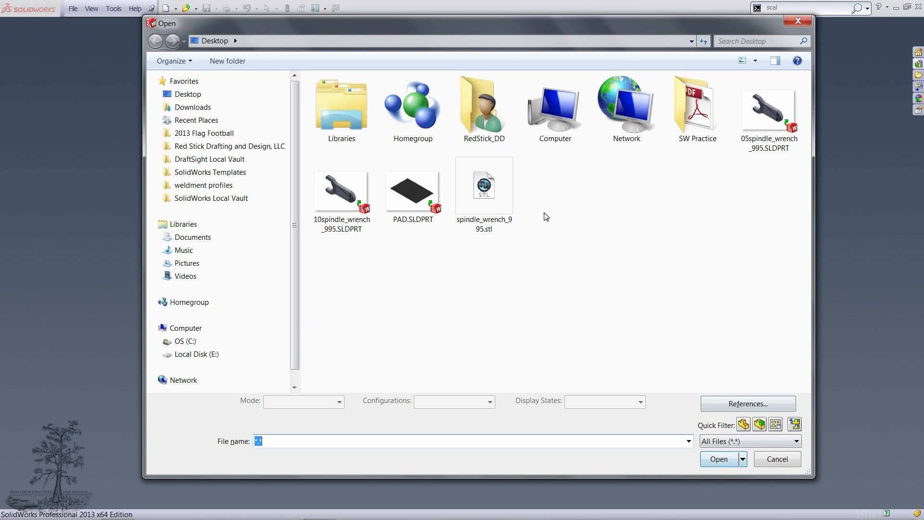
Import spindle_wrench_995.stl as a solid body and accept the clean Import Diagnosis.
left_click(796, 441)
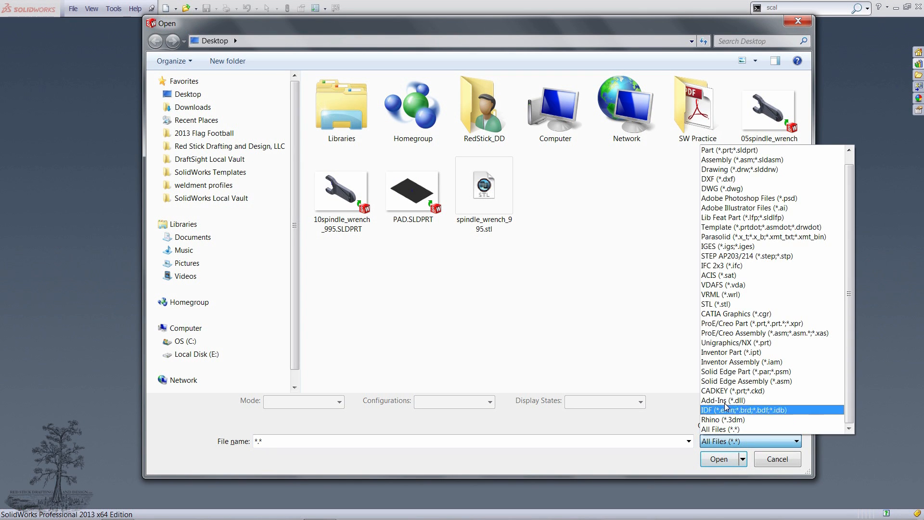
left_click(715, 303)
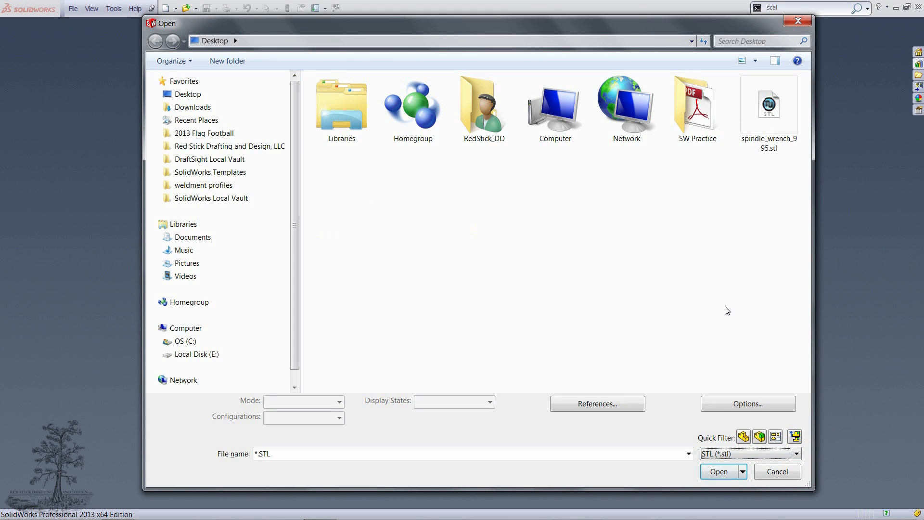
left_click(746, 403)
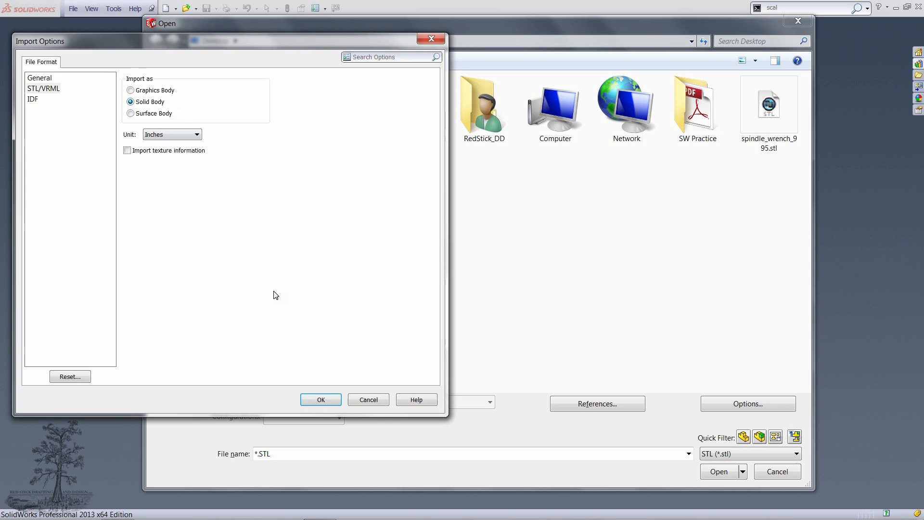
left_click(321, 398)
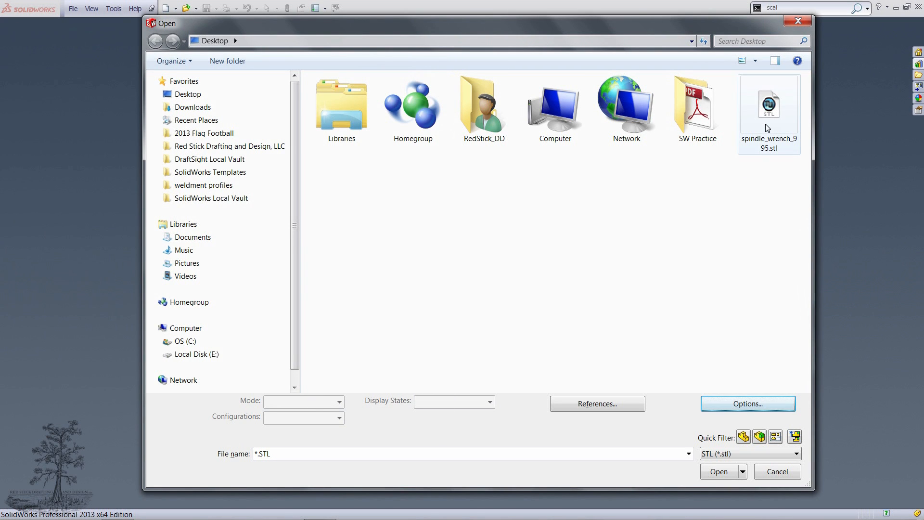
left_click(718, 471)
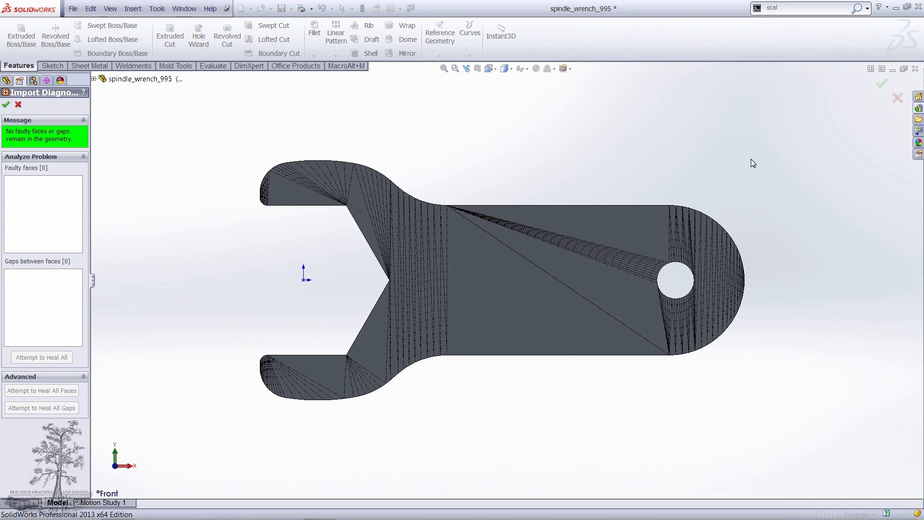
left_click(6, 104)
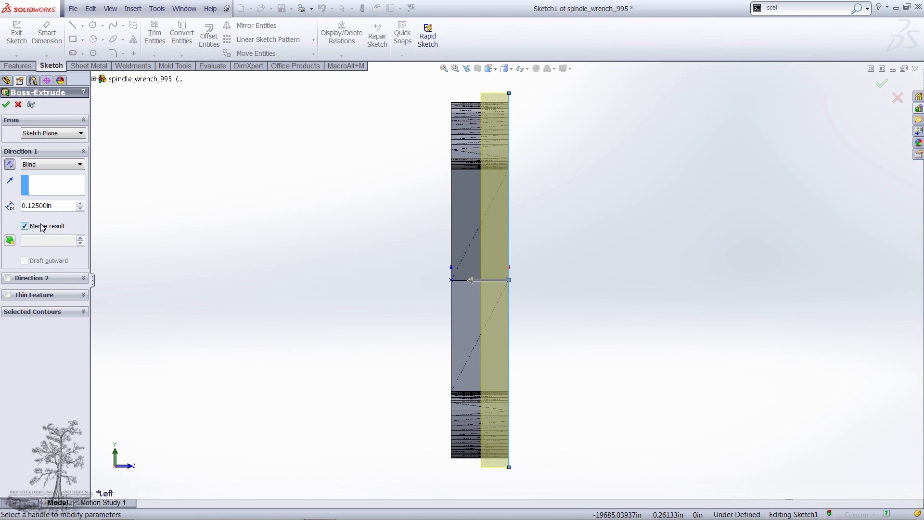
Extrude the rectangle 0.125 in as a separate plate body with Merge result off.
left_click(25, 225)
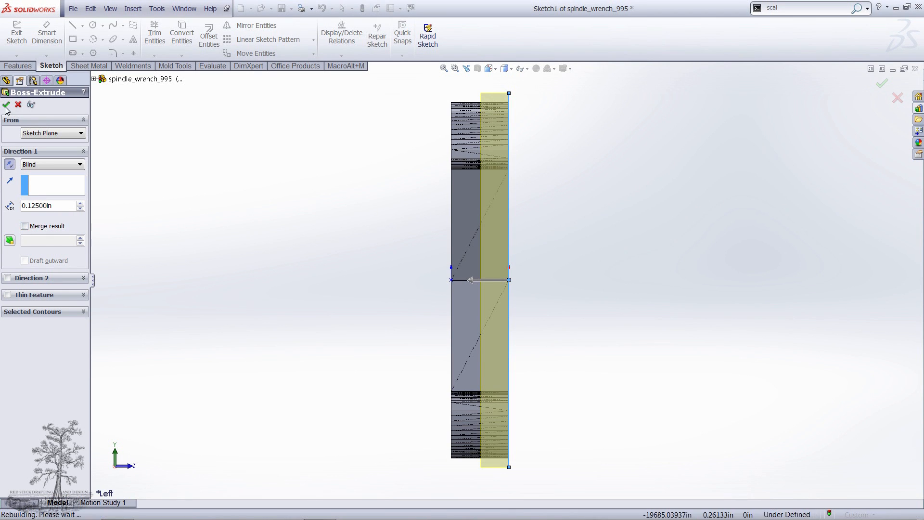
left_click(6, 104)
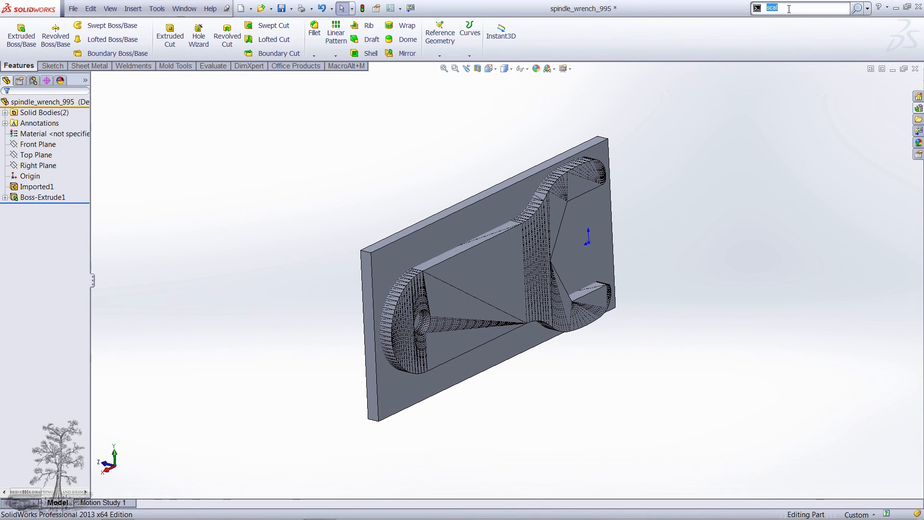
Set up a Combine subtract of the Imported1 wrench from the Boss-Extrude1 plate.
left_click(789, 34)
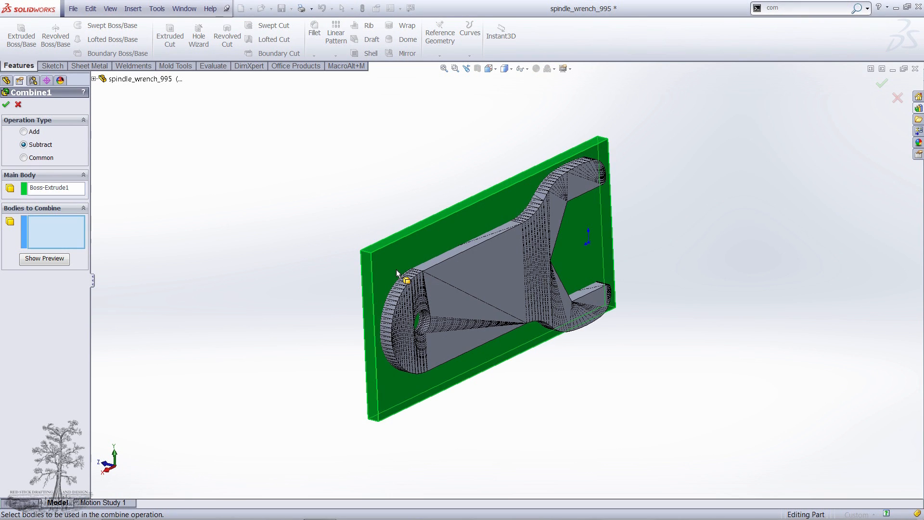
left_click(474, 298)
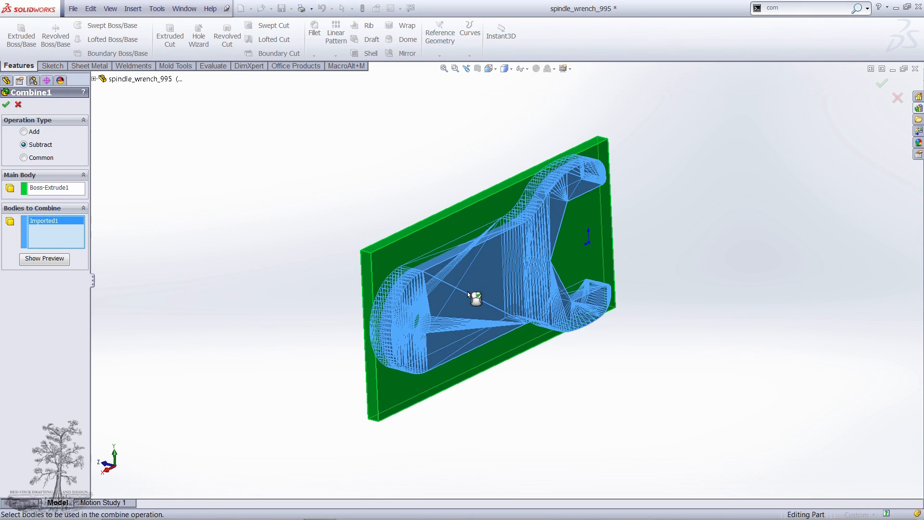
left_click(43, 258)
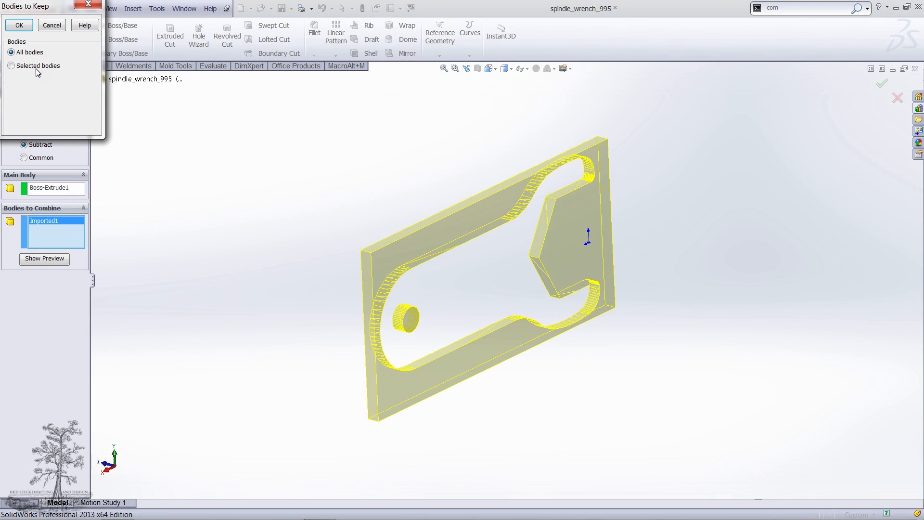
Keep only Body 1 from the subtraction, leaving the wrench-shaped pocket in the plate.
left_click(10, 65)
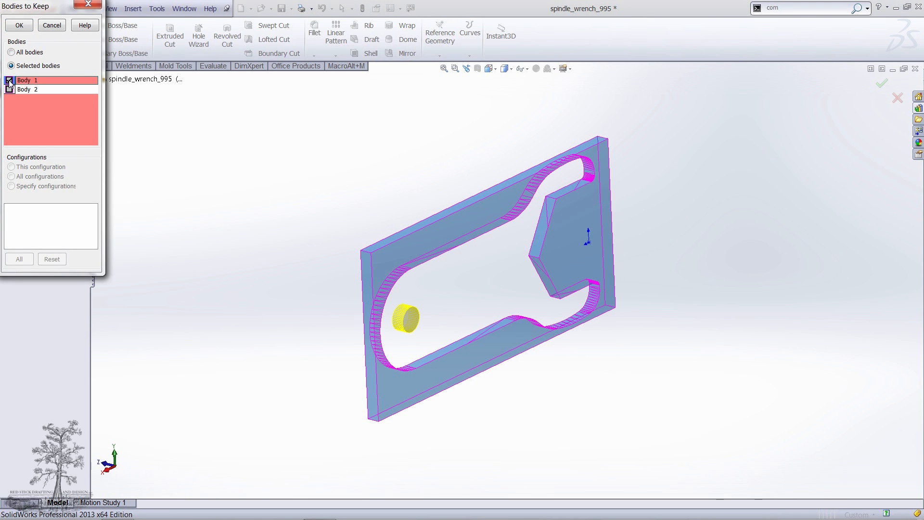
left_click(19, 25)
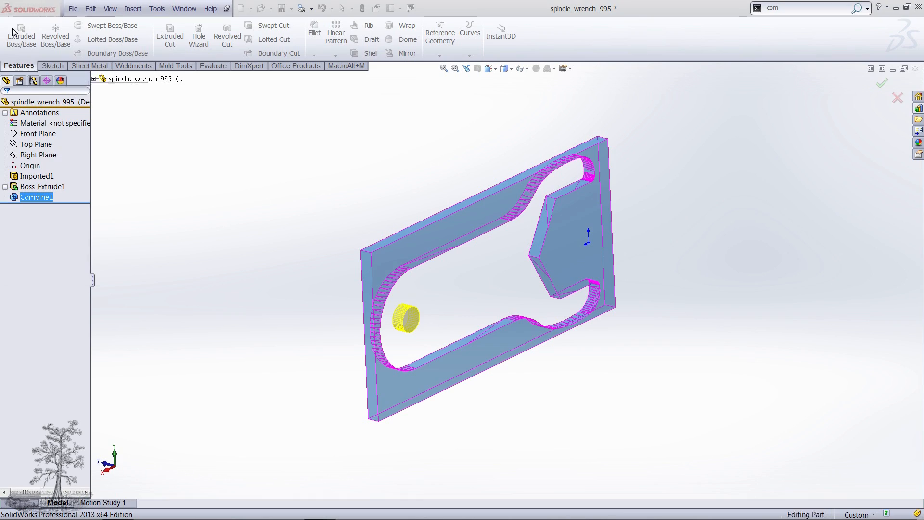